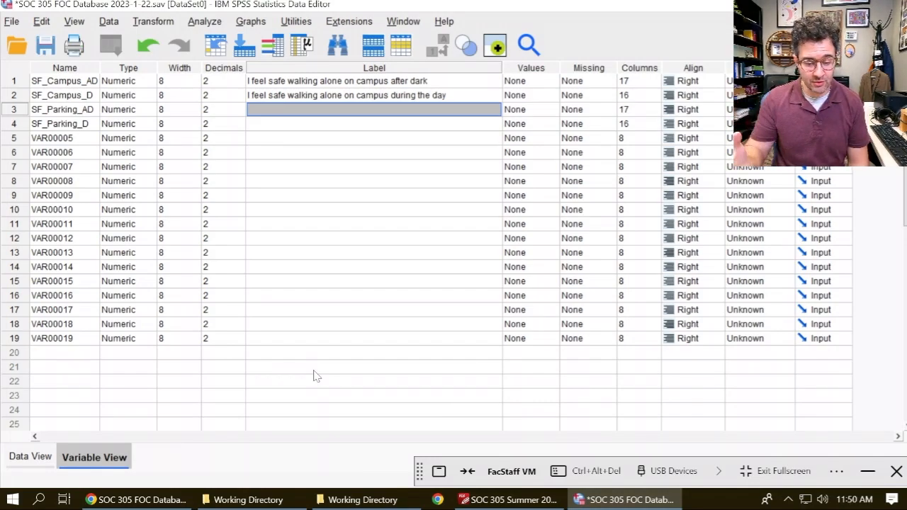
mouse_move(581, 55)
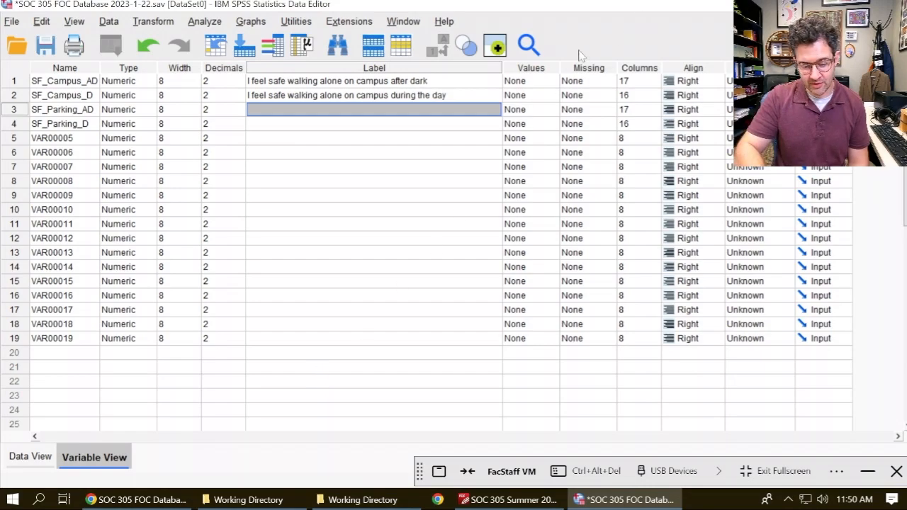
Select the Values column, then bring up the annotated survey PDF to review its 2 to -2 codes.
left_click(531, 67)
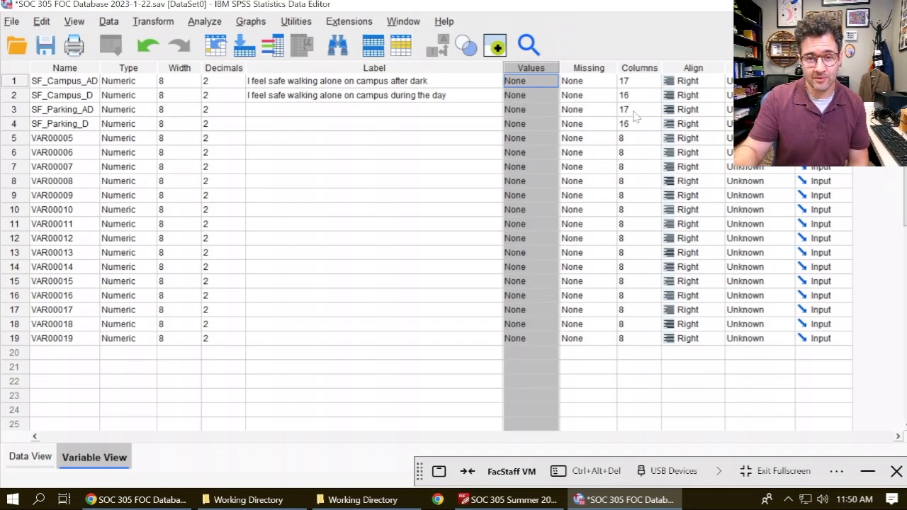
left_click(509, 499)
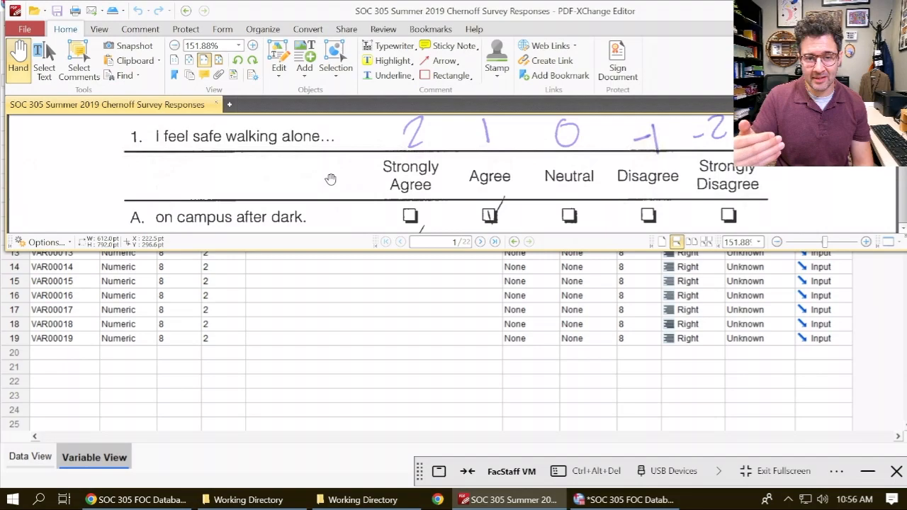
mouse_move(350, 295)
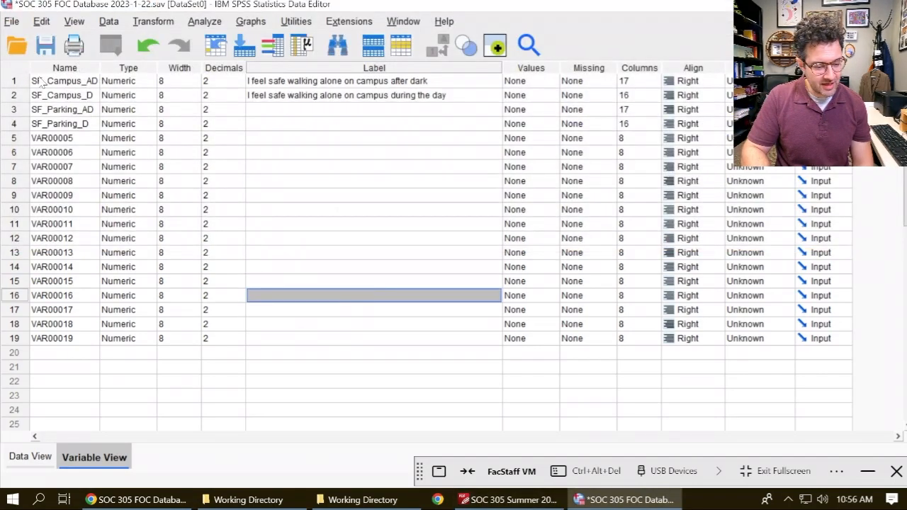
left_click(14, 81)
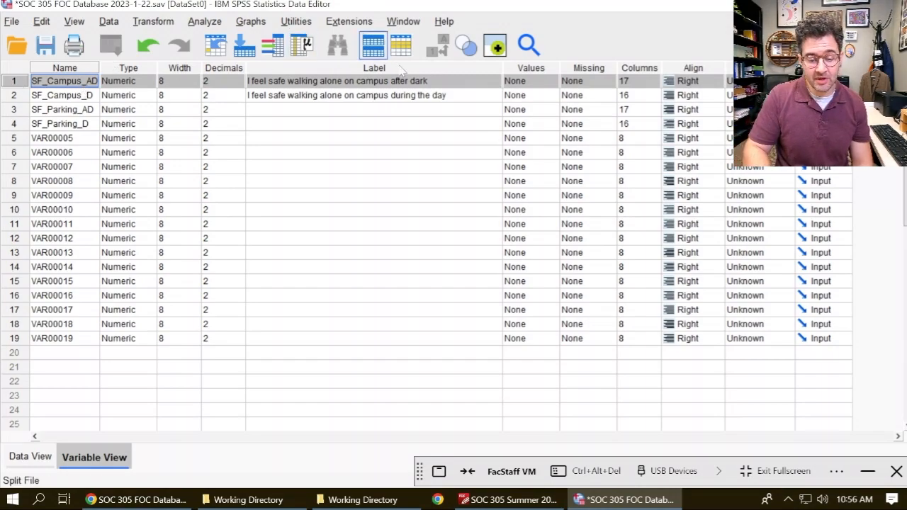
mouse_move(546, 81)
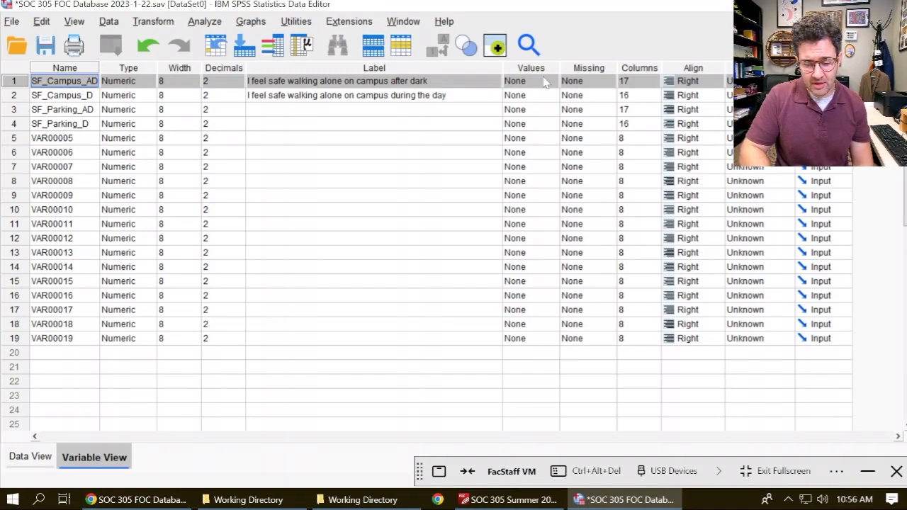
Open SF_Campus_AD's value labels and add 2 = Strongly Agree and 1 = Agree.
left_click(528, 80)
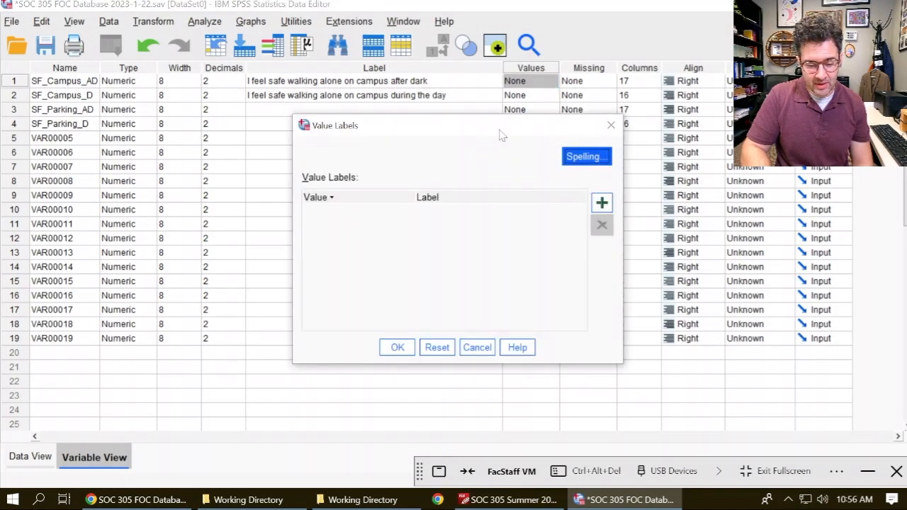
mouse_move(461, 285)
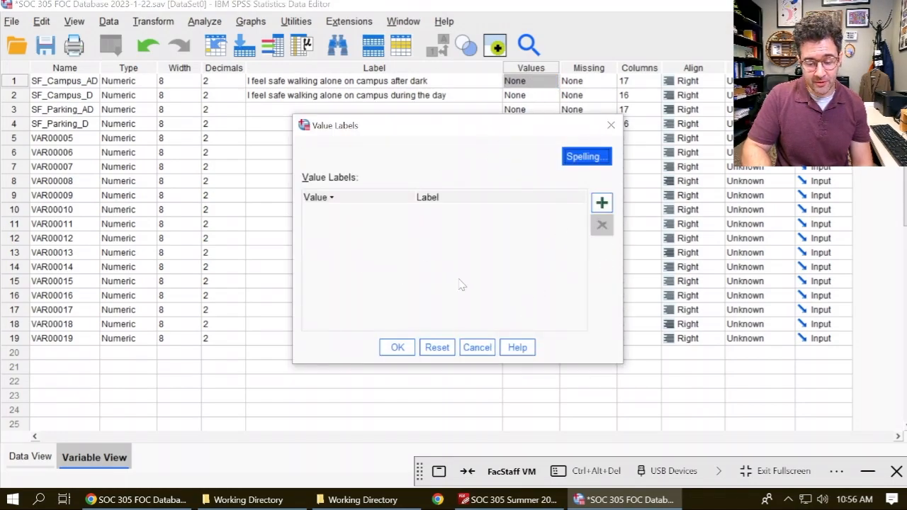
mouse_move(602, 203)
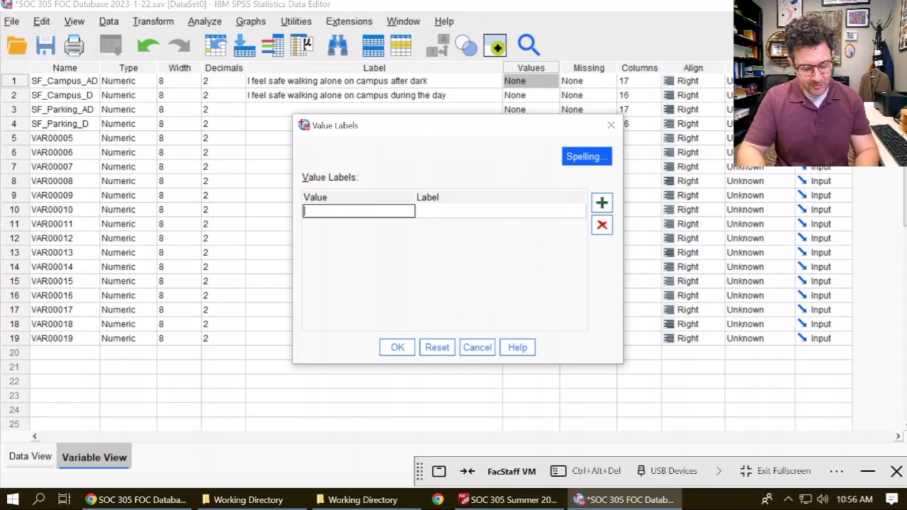
type("2")
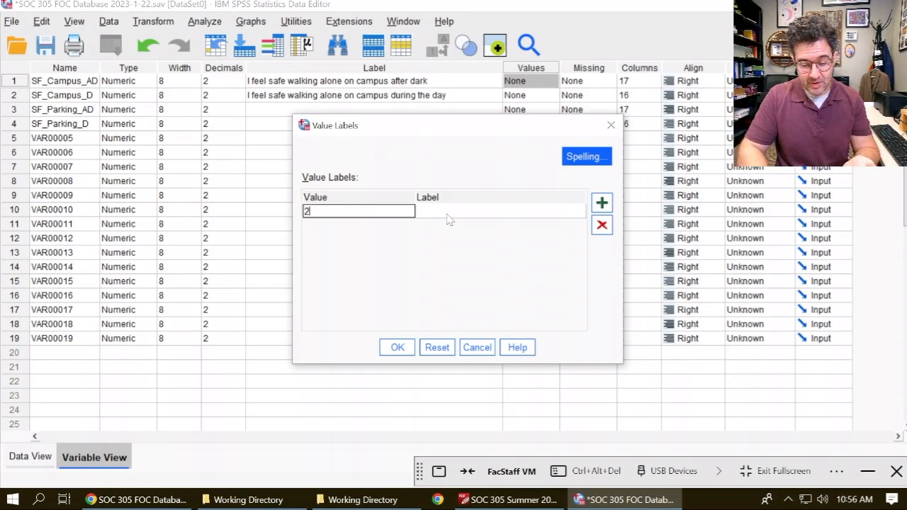
left_click(500, 211)
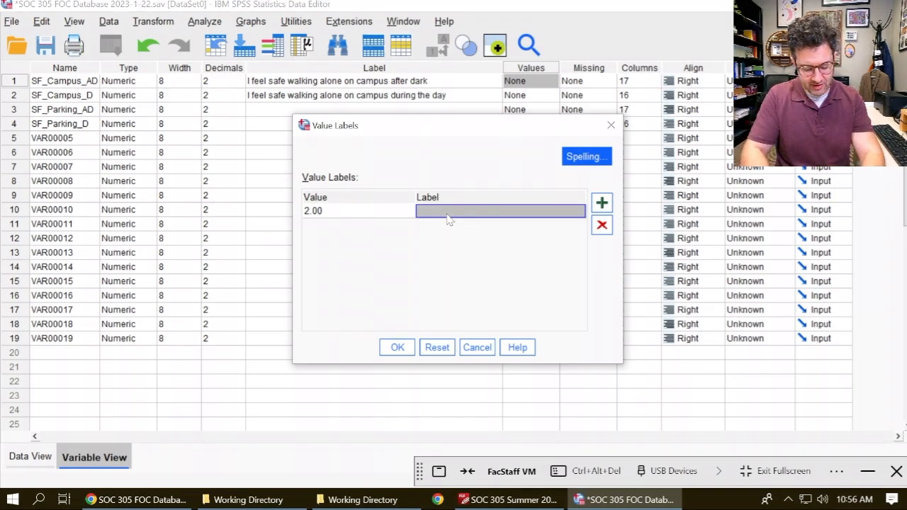
type("Strong")
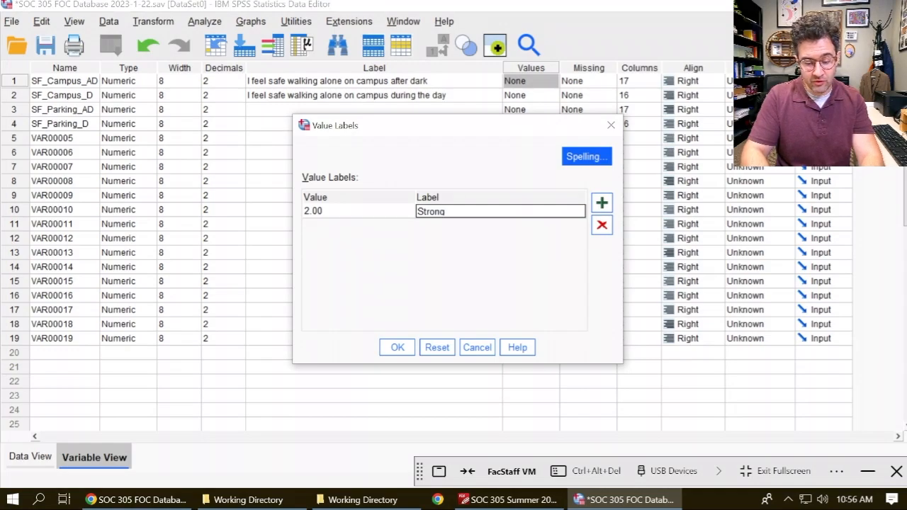
type("ly Agree")
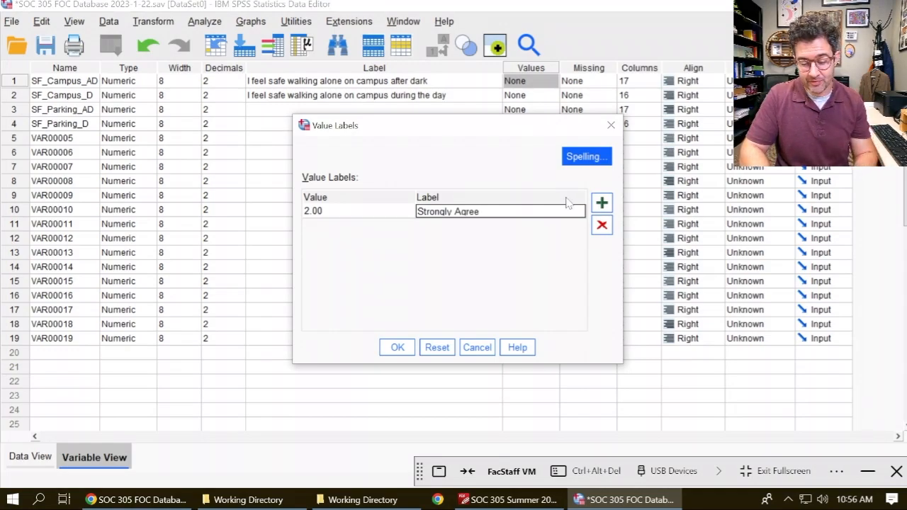
left_click(601, 202)
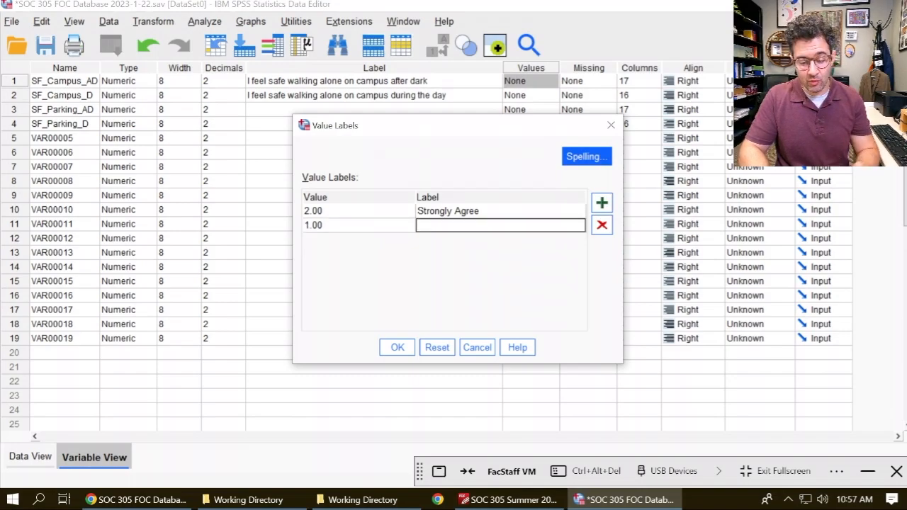
type("Agree")
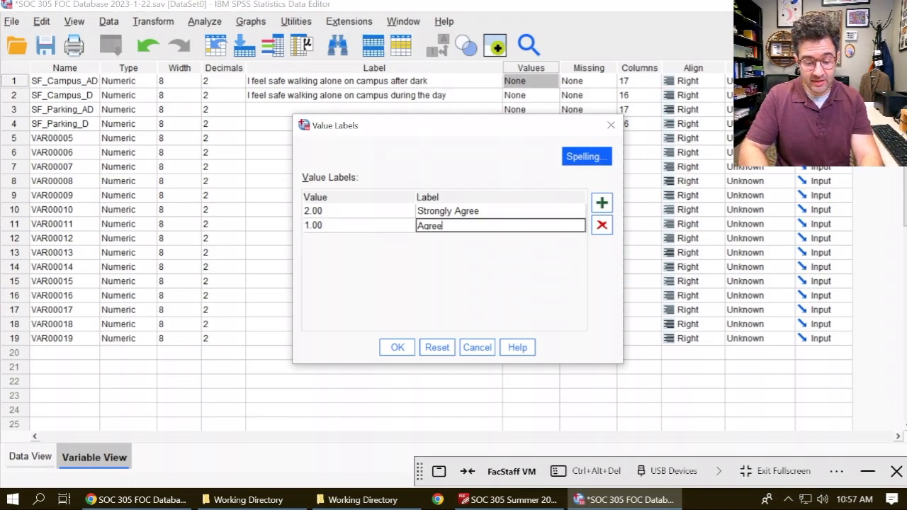
left_click(602, 203)
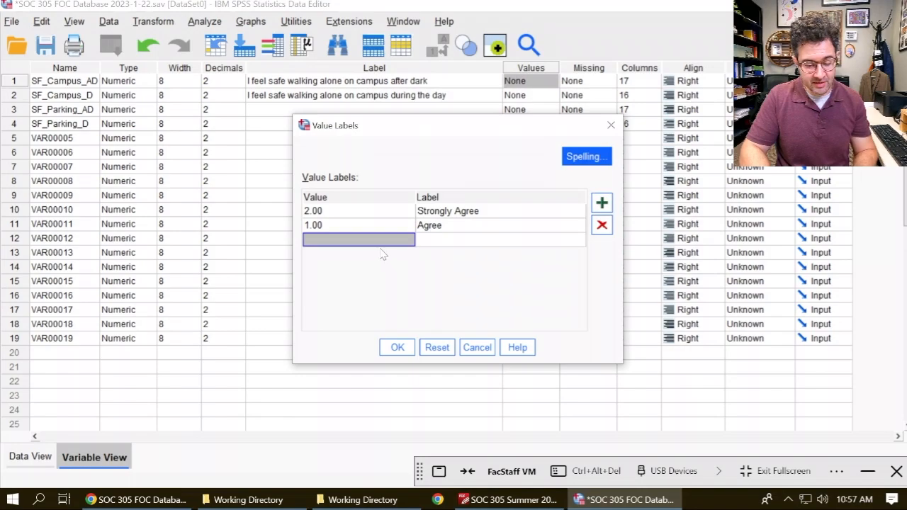
Add labels 0 = Neutral, -1 = Disagree and -2 = Strongly Disagree.
type("0")
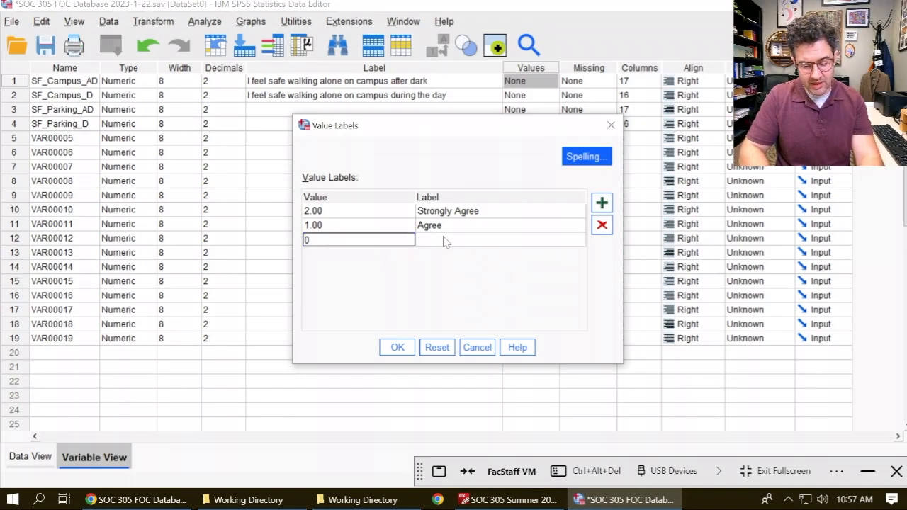
type("Neutral")
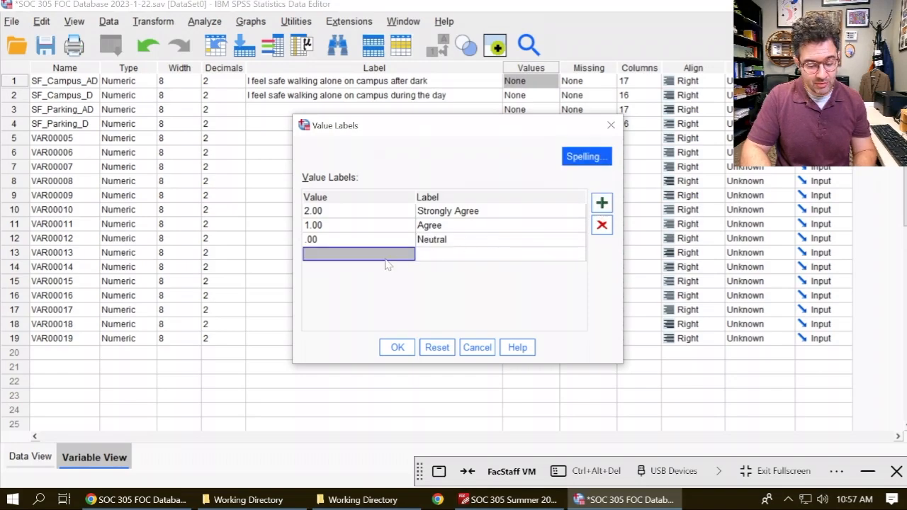
type("-1.00")
left_click(501, 253)
type("D")
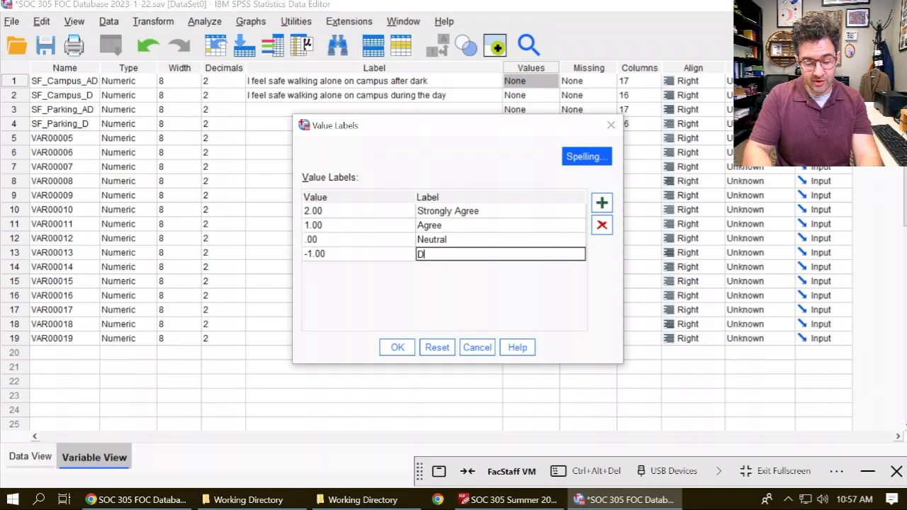
type("isagree")
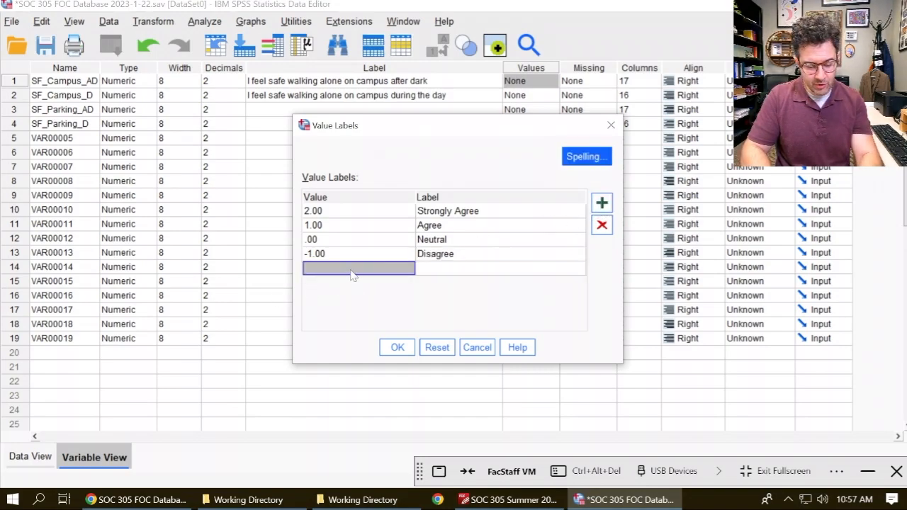
type("-2.00")
left_click(501, 268)
type("Stro")
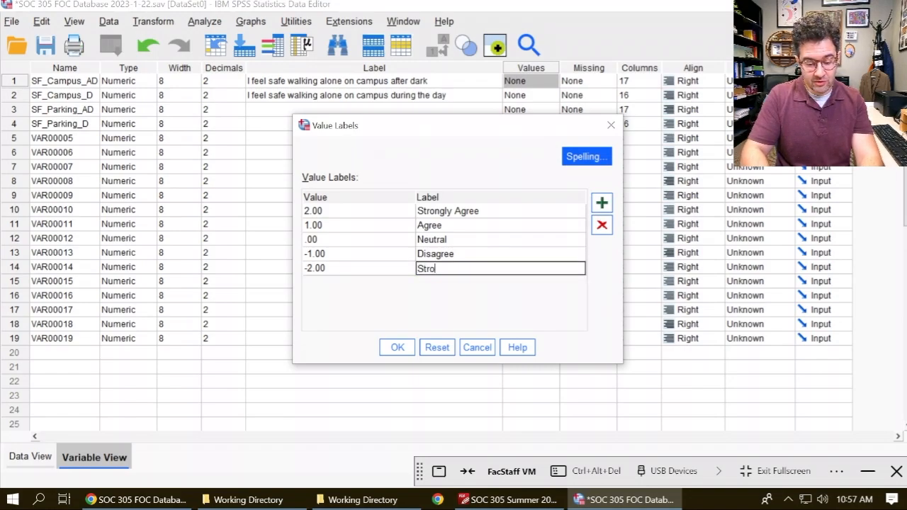
type("ngly Disagree")
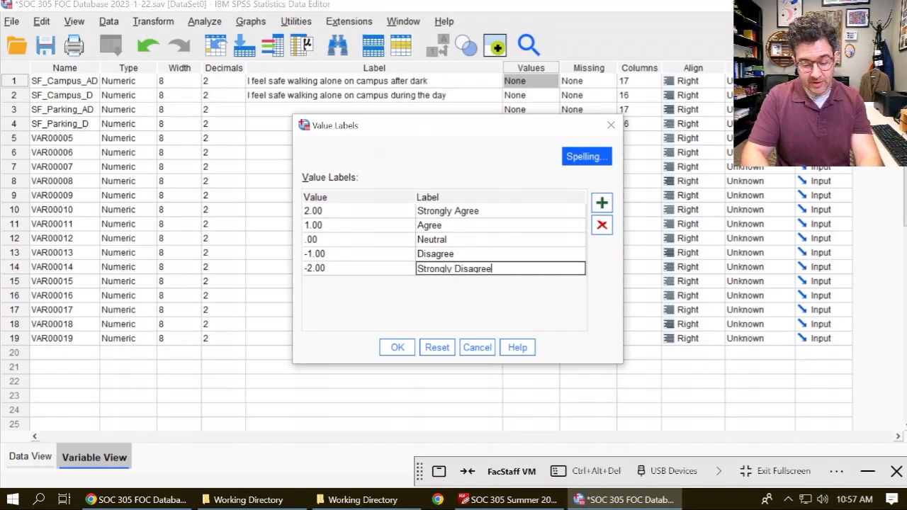
mouse_move(600, 291)
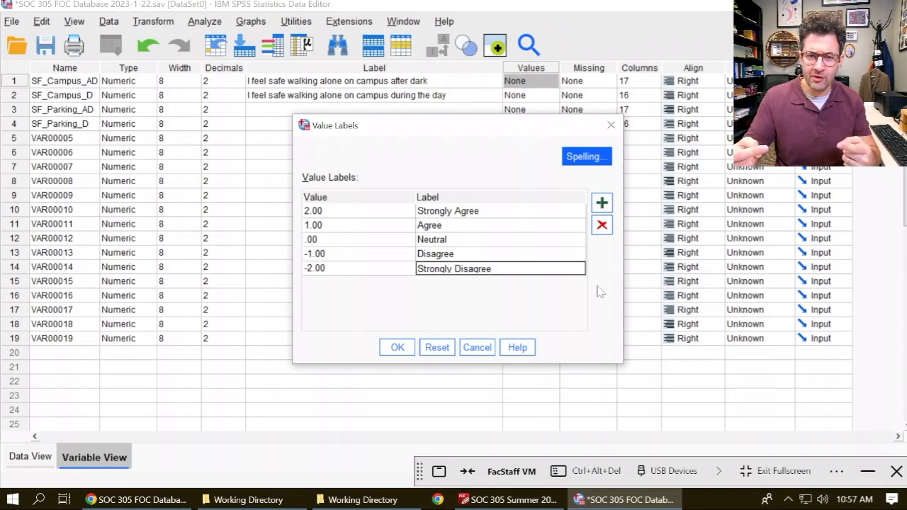
mouse_move(397, 348)
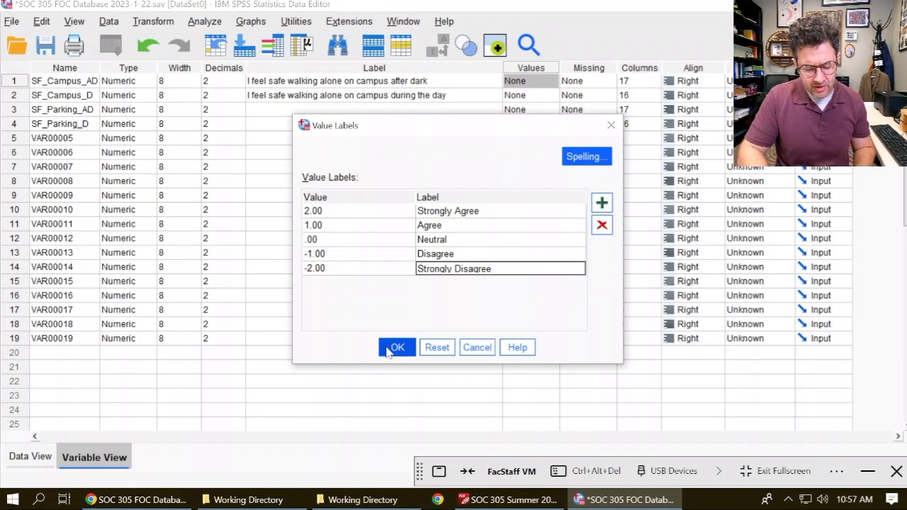
Save SF_Campus_AD's labels, check in Data View that 1 shows as Agree, then return to Variable View.
left_click(397, 347)
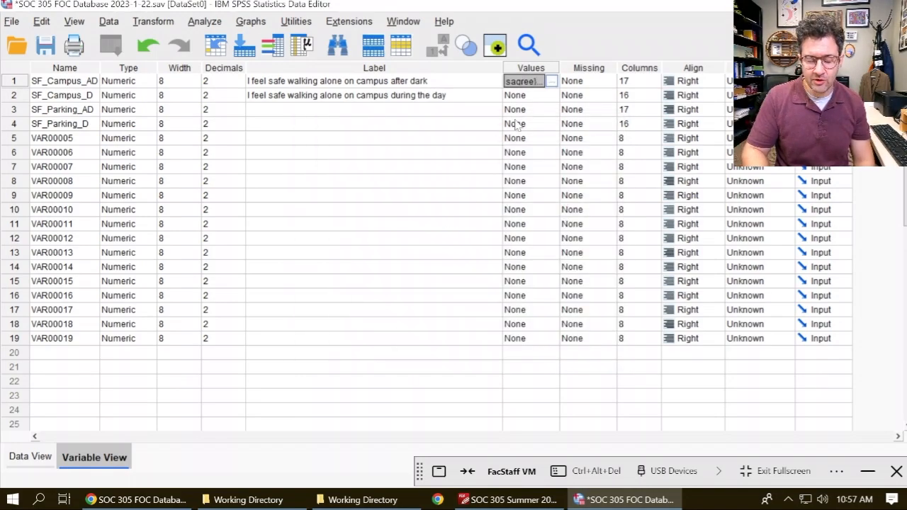
mouse_move(100, 335)
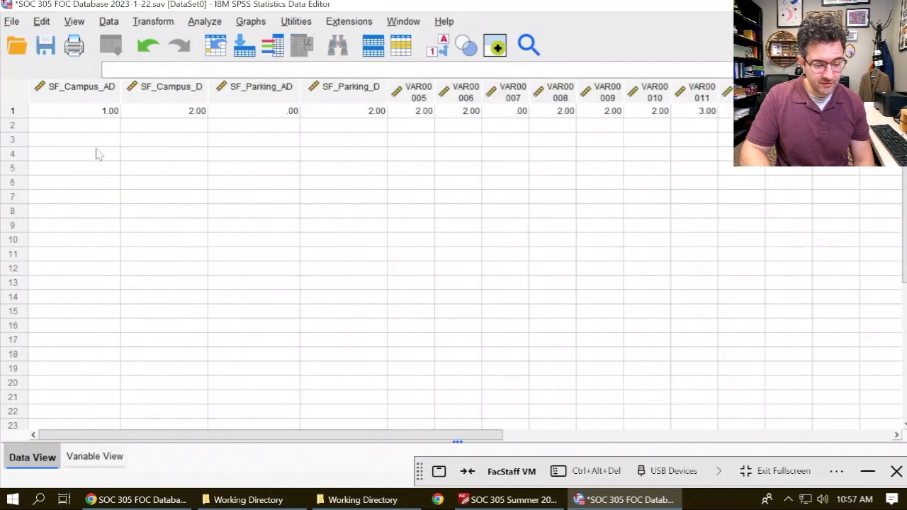
mouse_move(80, 87)
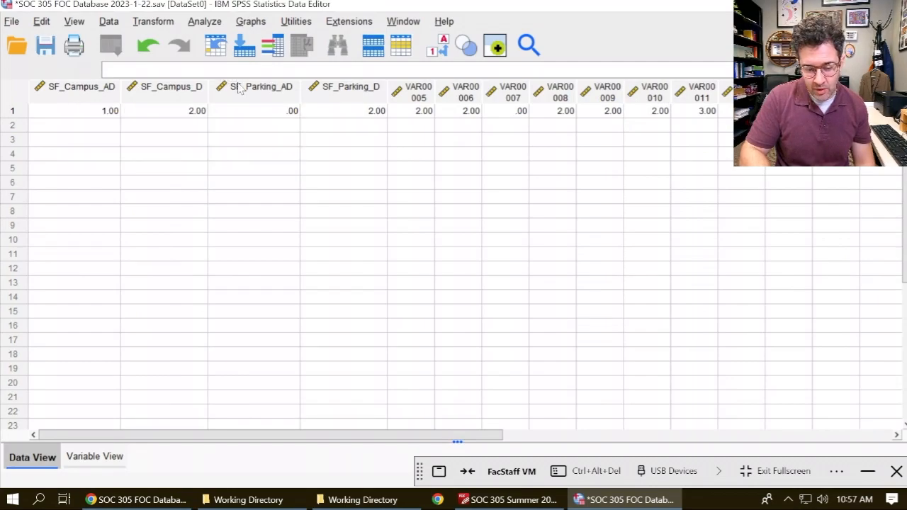
mouse_move(438, 46)
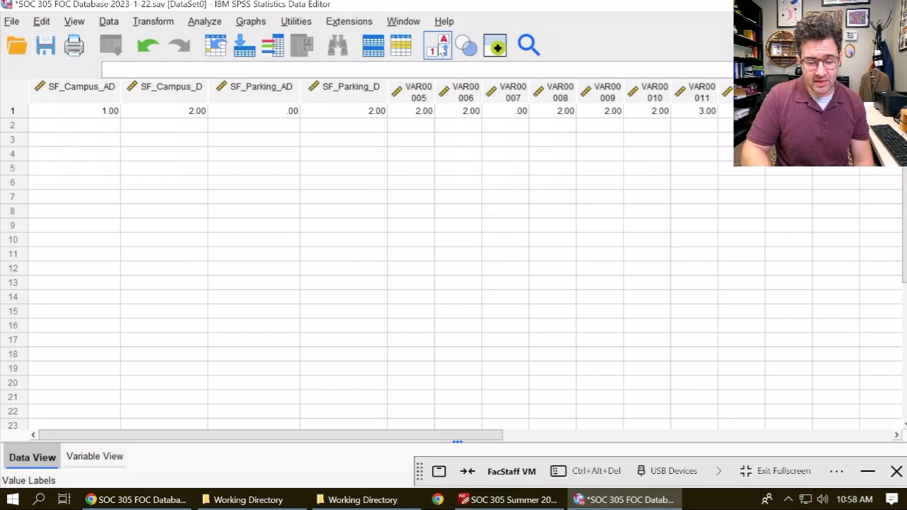
mouse_move(437, 46)
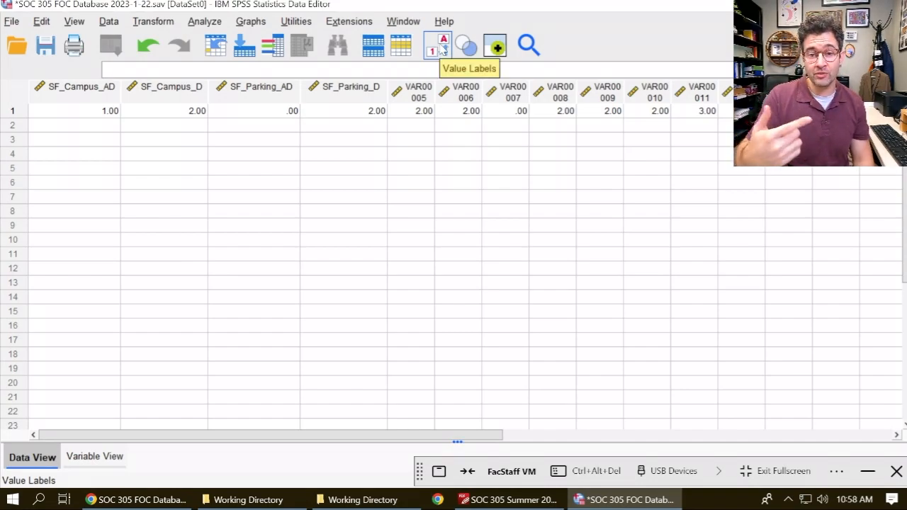
left_click(437, 45)
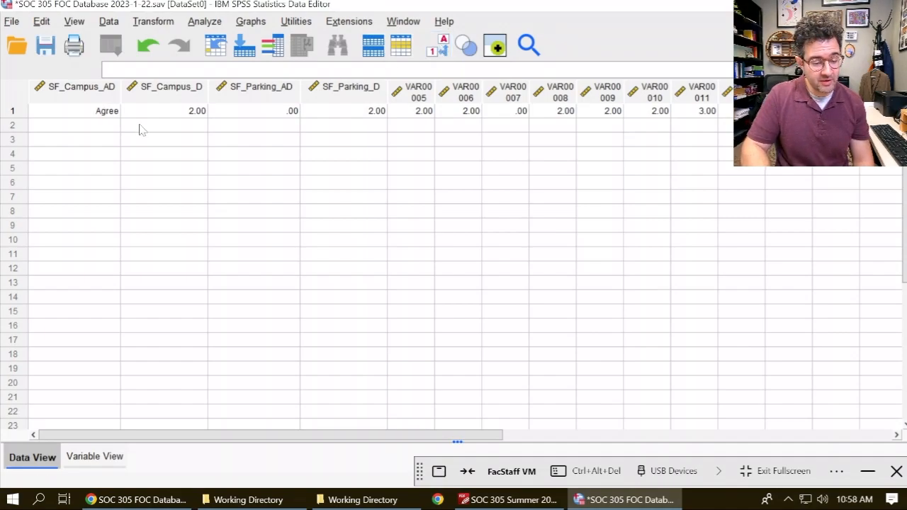
mouse_move(112, 124)
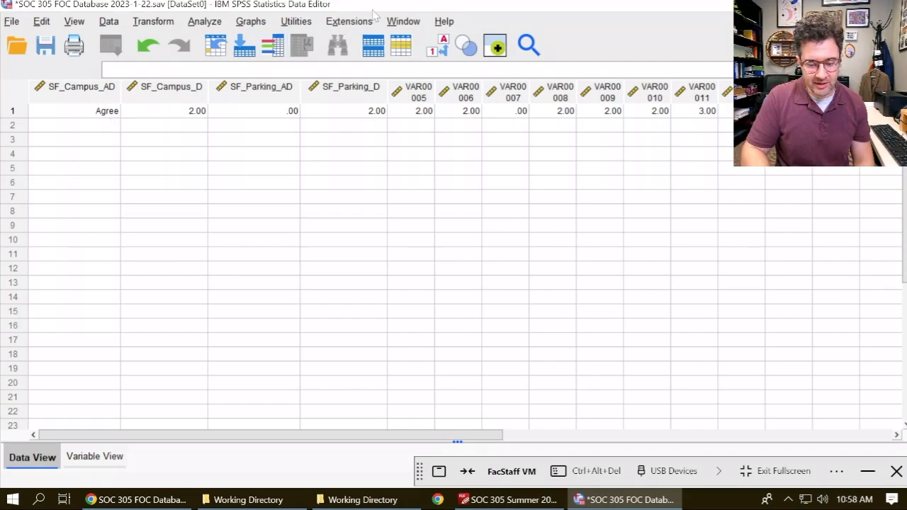
left_click(438, 46)
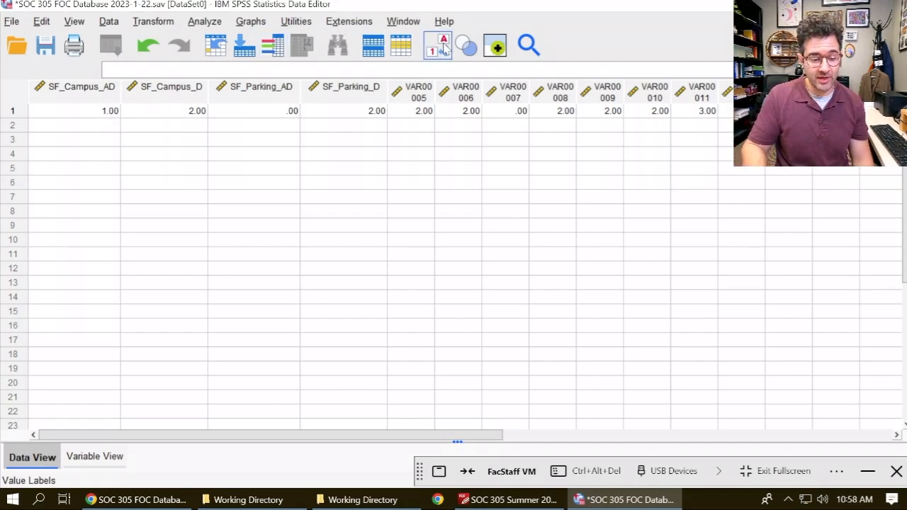
left_click(438, 45)
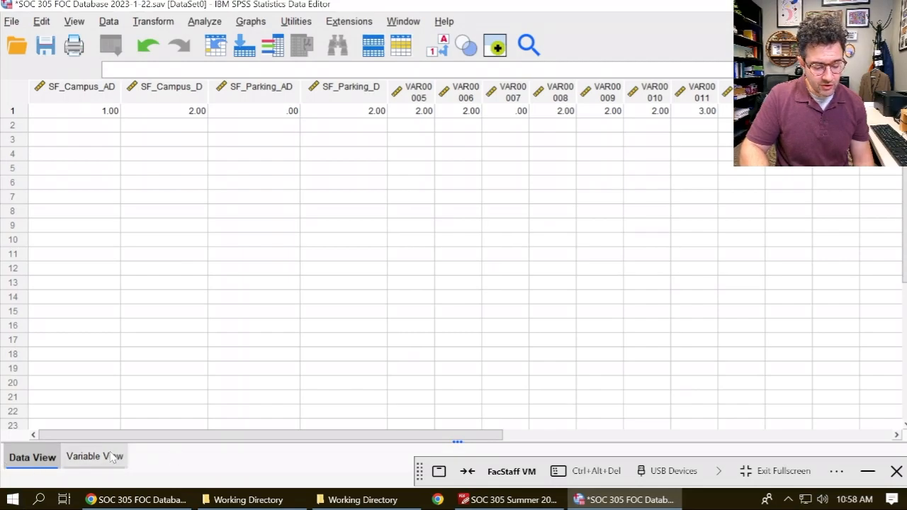
left_click(95, 457)
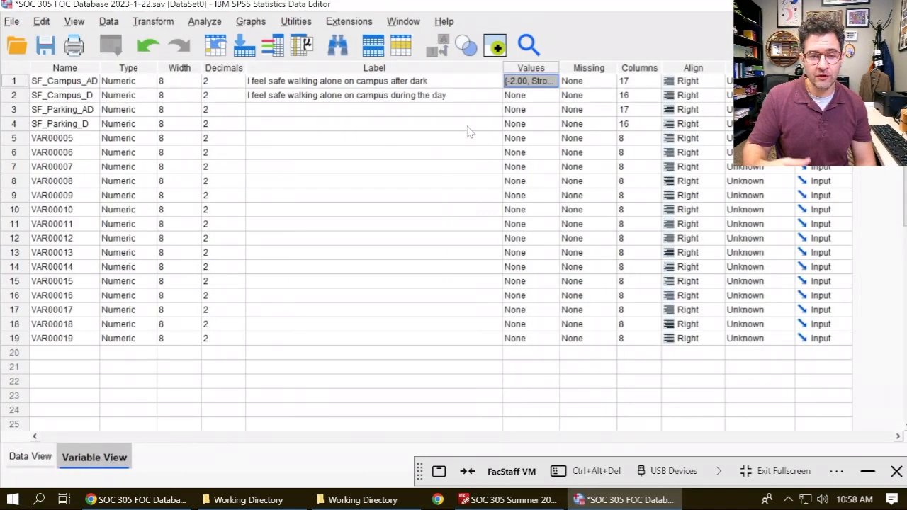
Open SF_Campus_D's value labels and add 2 = Strongly Agree and 1 = Agree.
left_click(528, 95)
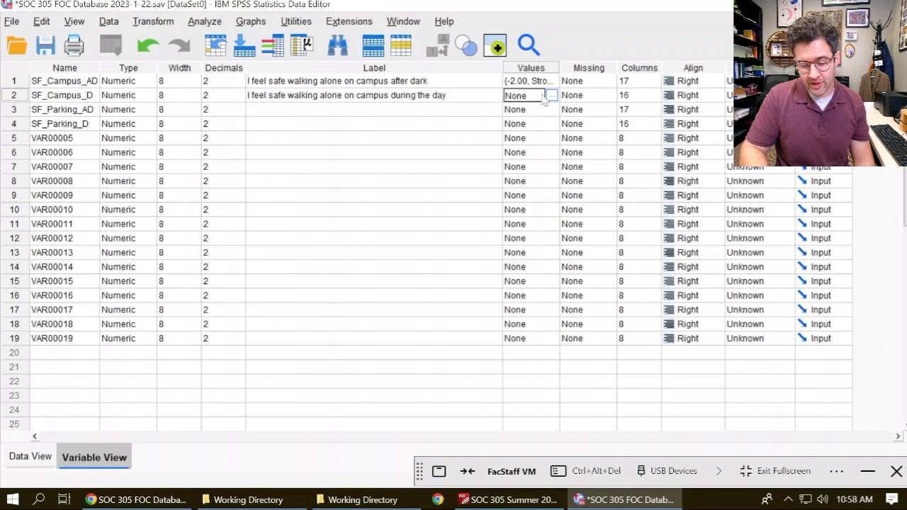
left_click(551, 95)
type("2")
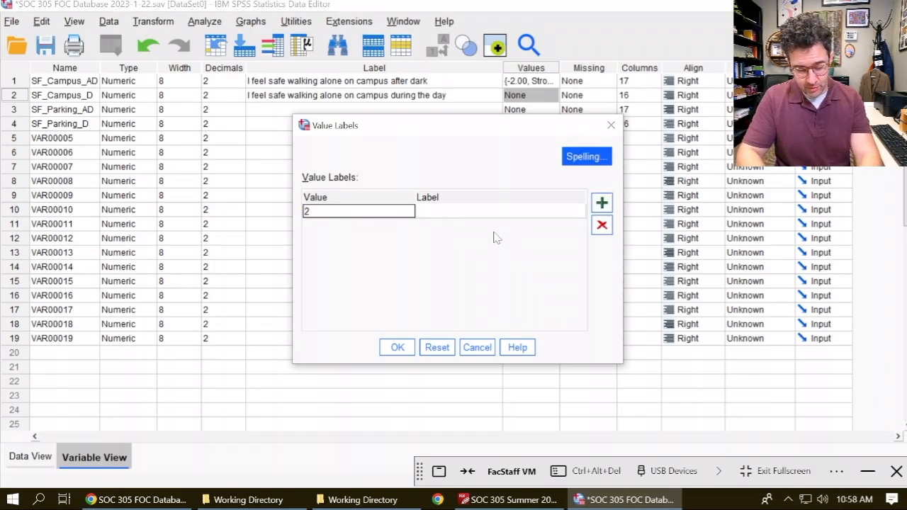
left_click(500, 211)
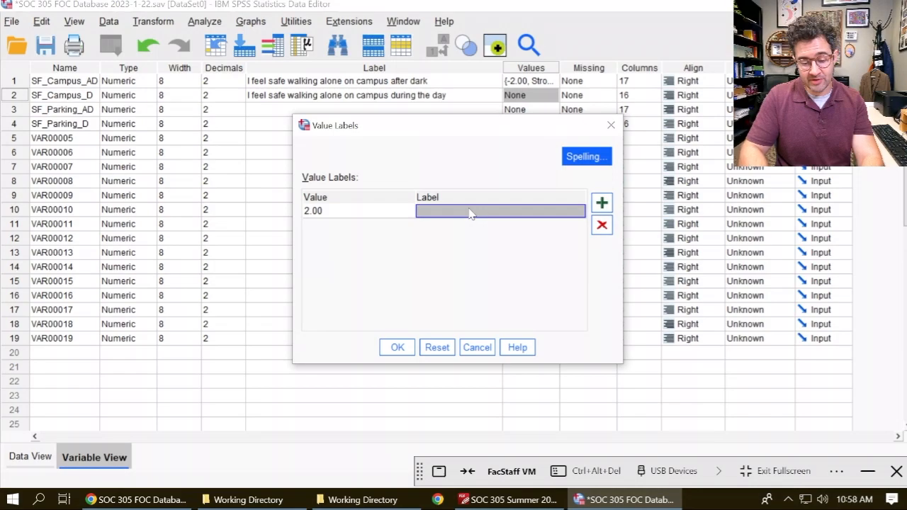
type("Strongly Agr")
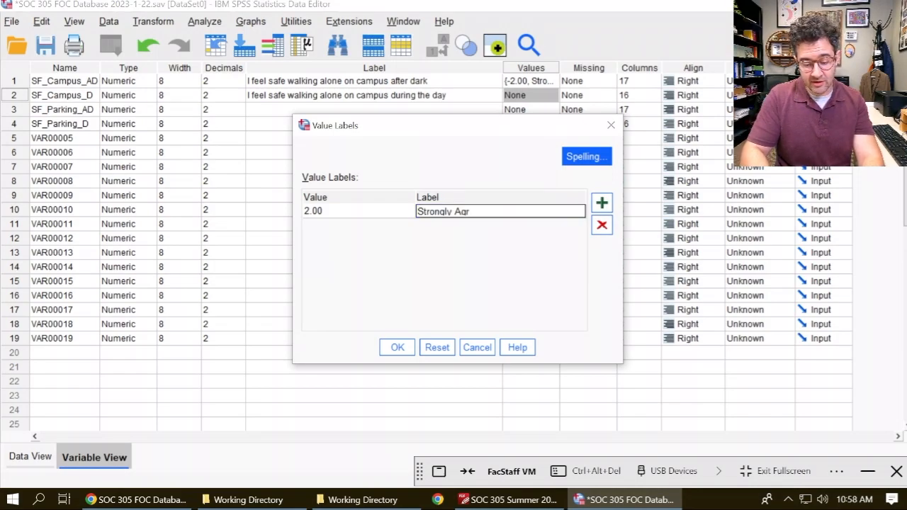
left_click(602, 203)
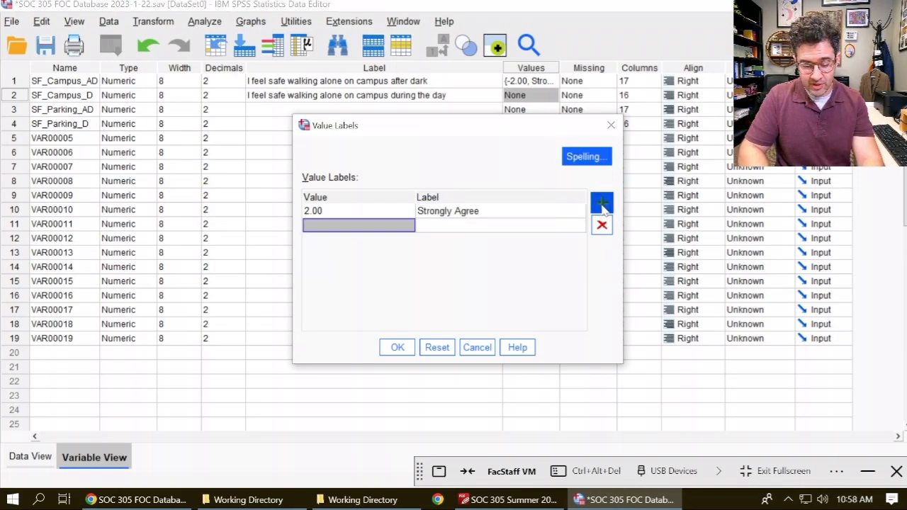
type("1")
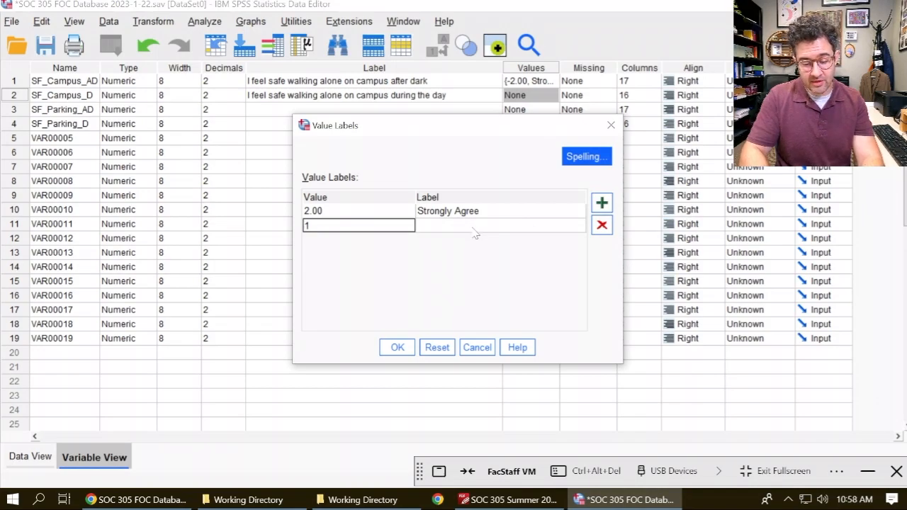
type("Agree")
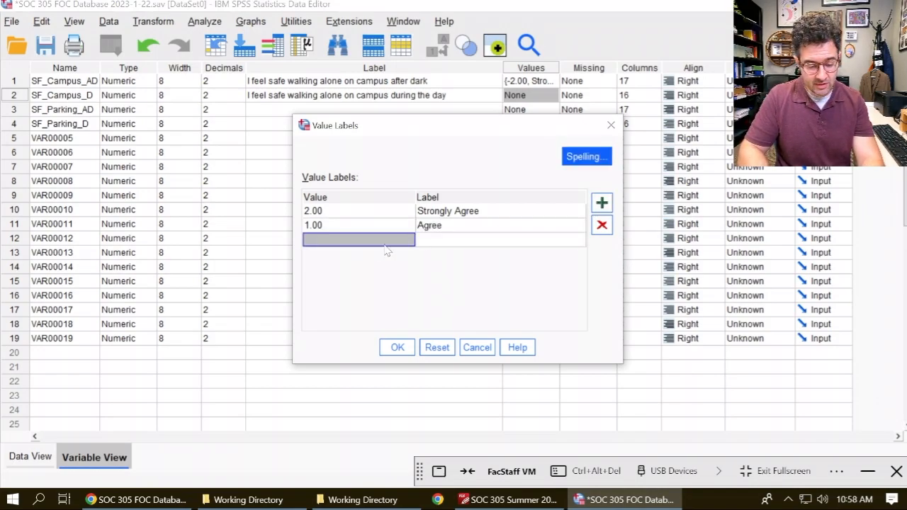
Add 0 = Neutral and -1 = Disagree, then save SF_Campus_D's label set.
type("0")
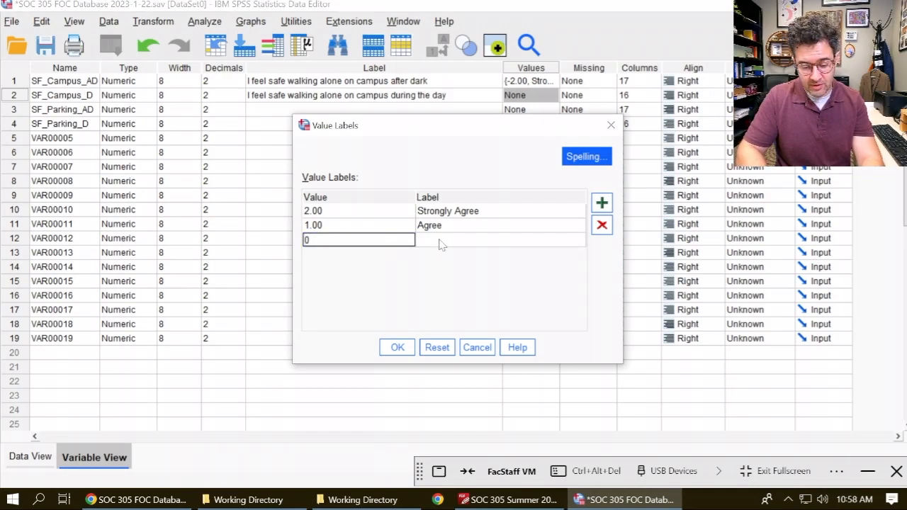
type("Neutral")
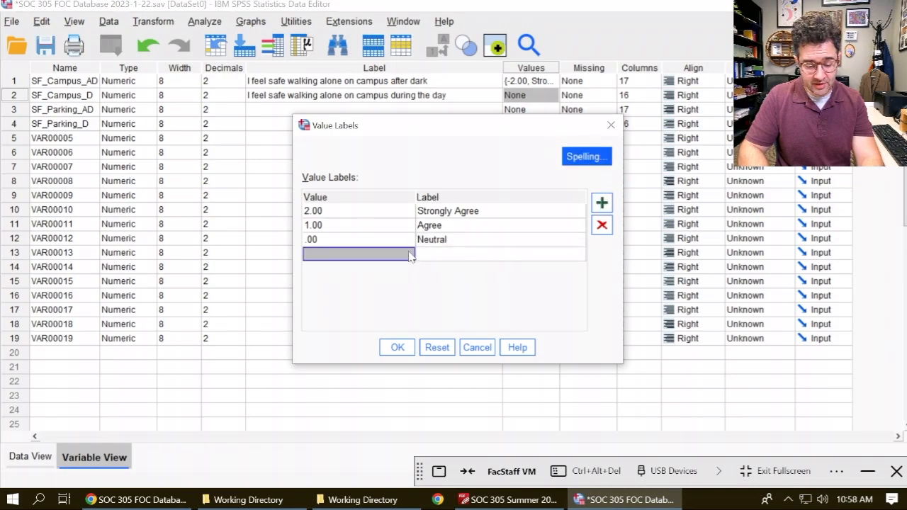
type("-1.00")
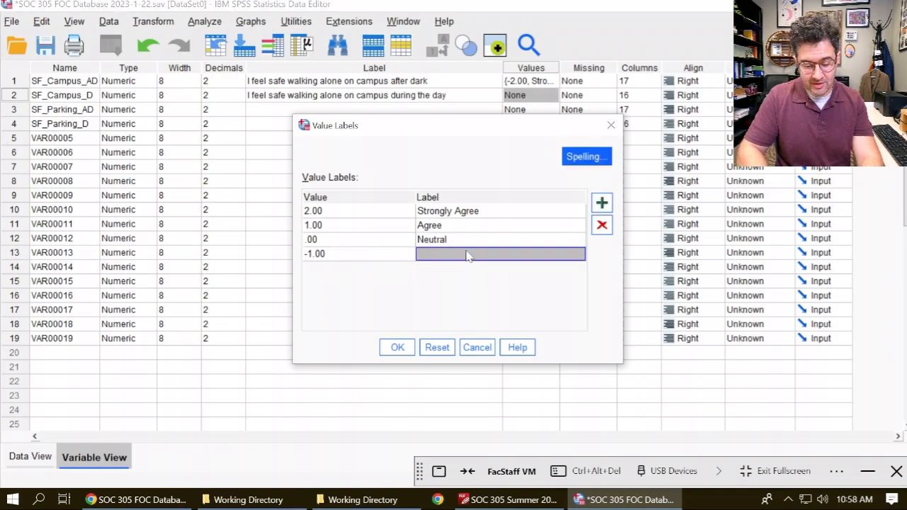
type("Disagree")
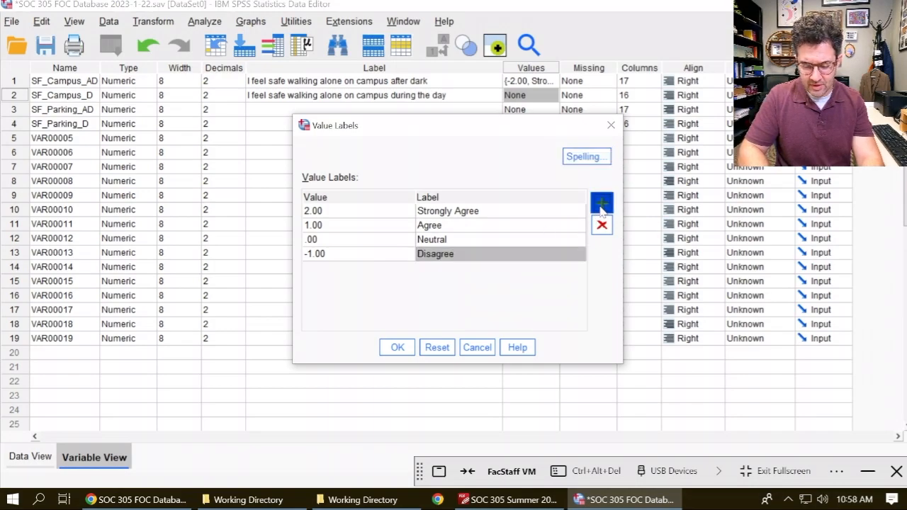
left_click(602, 203)
type("Strongly Disagree")
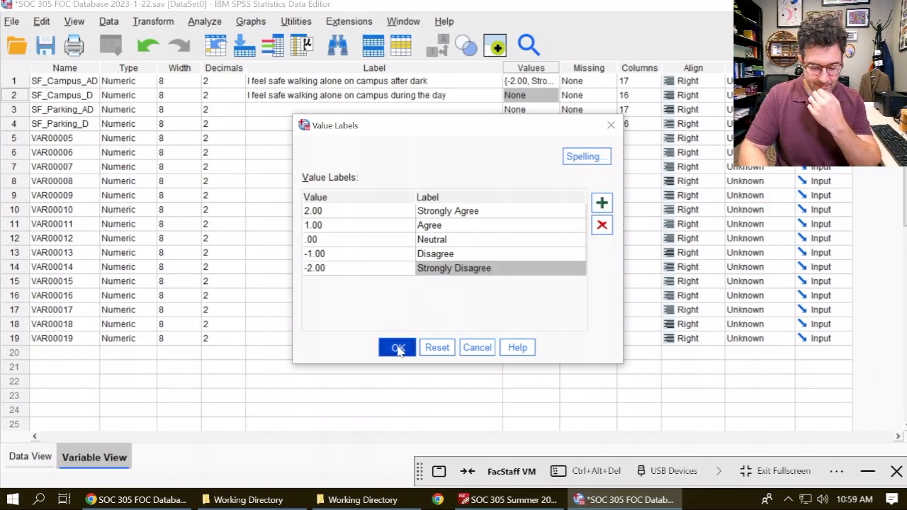
left_click(395, 347)
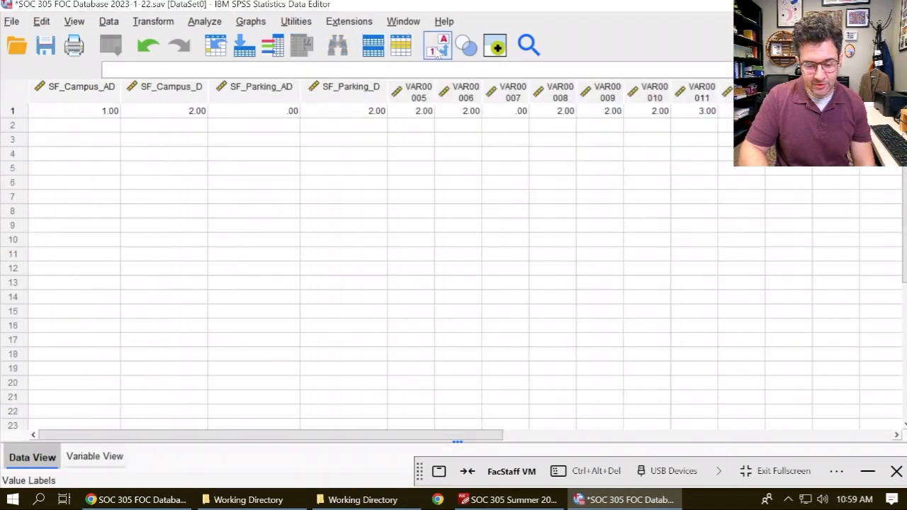
Toggle value labels in Data View to confirm SF_Campus_D reads Strongly Agree.
left_click(438, 46)
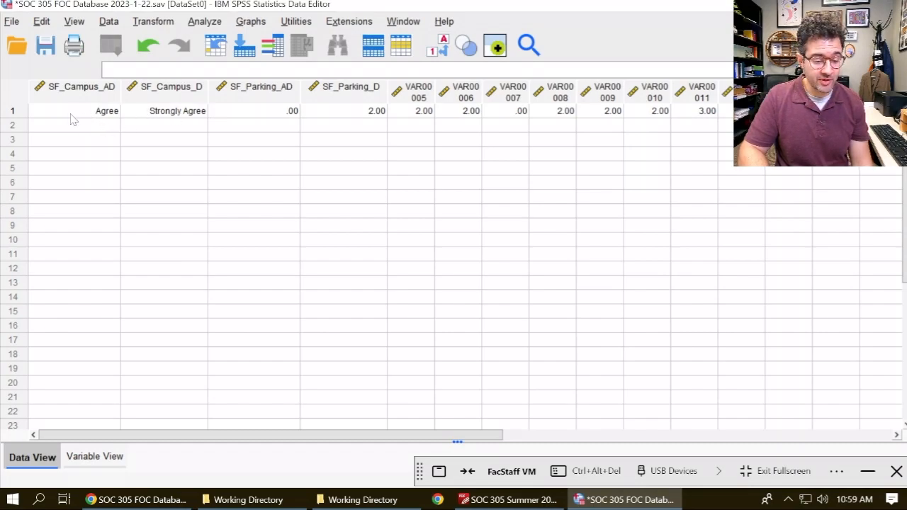
mouse_move(222, 117)
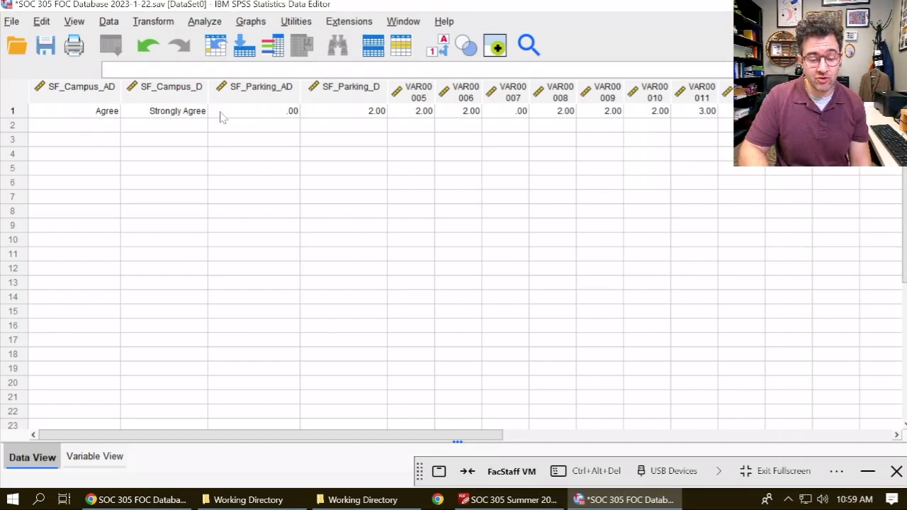
left_click(437, 45)
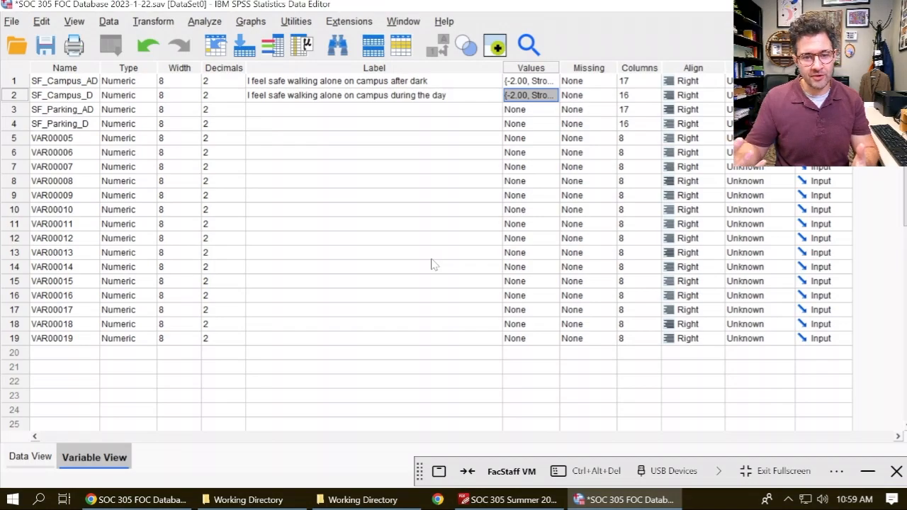
mouse_move(544, 117)
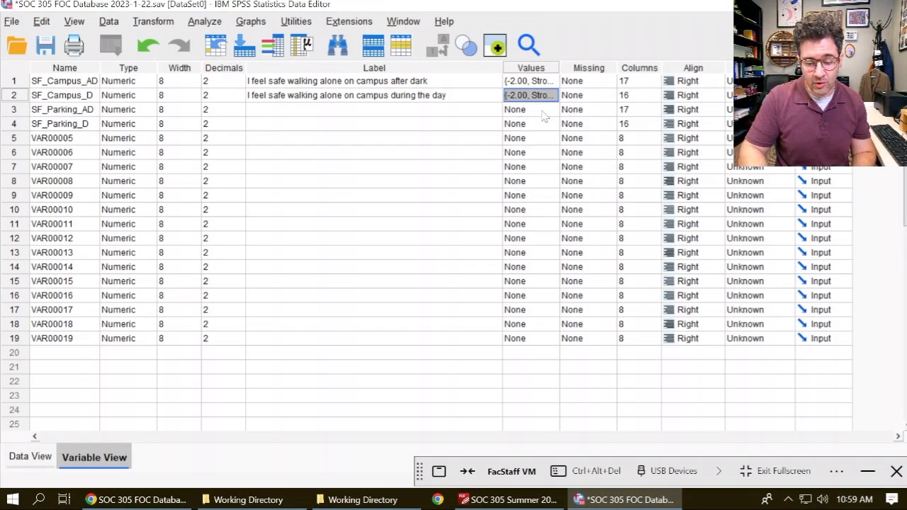
Copy SF_Campus_D's value labels onto SF_Parking_AD, SF_Parking_D and VAR00005–VAR00007.
left_click(516, 109)
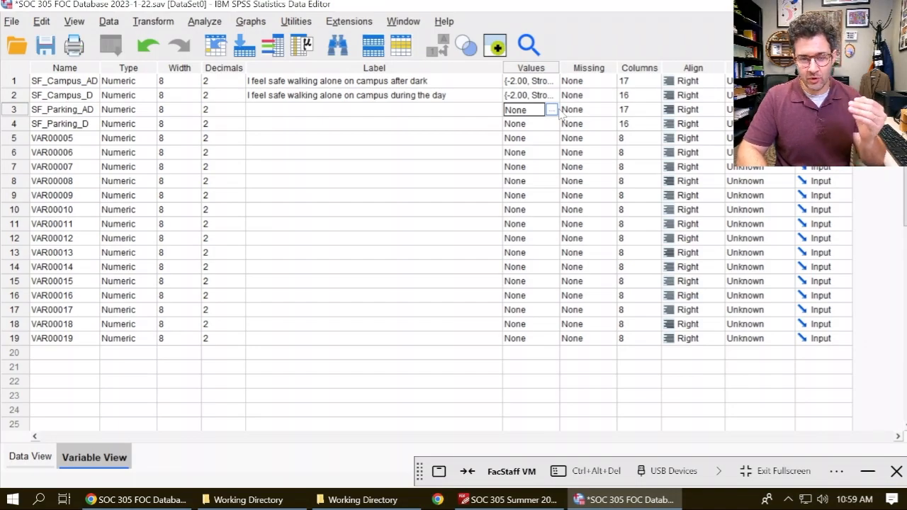
left_click(528, 95)
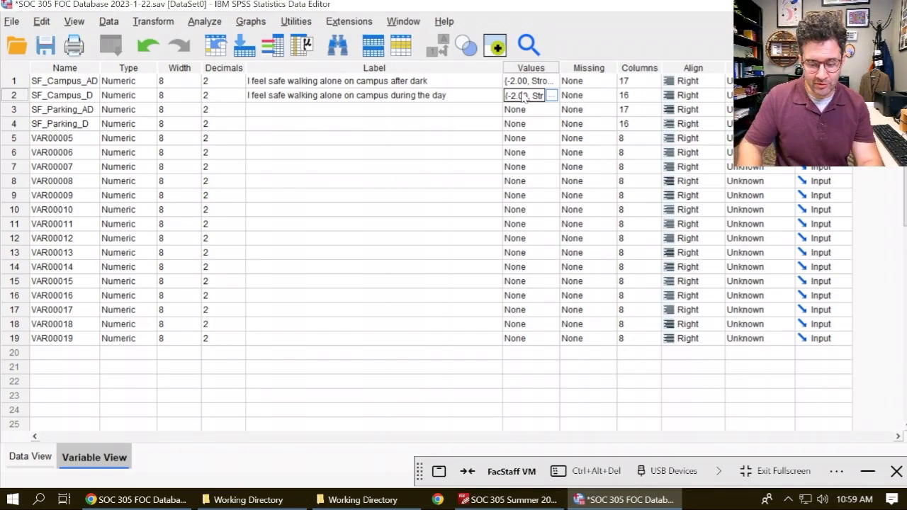
left_click(530, 110)
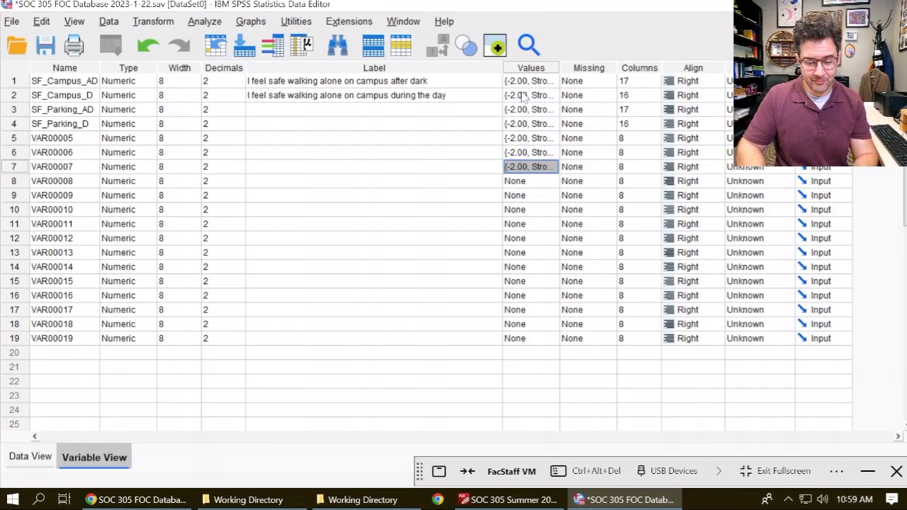
mouse_move(145, 354)
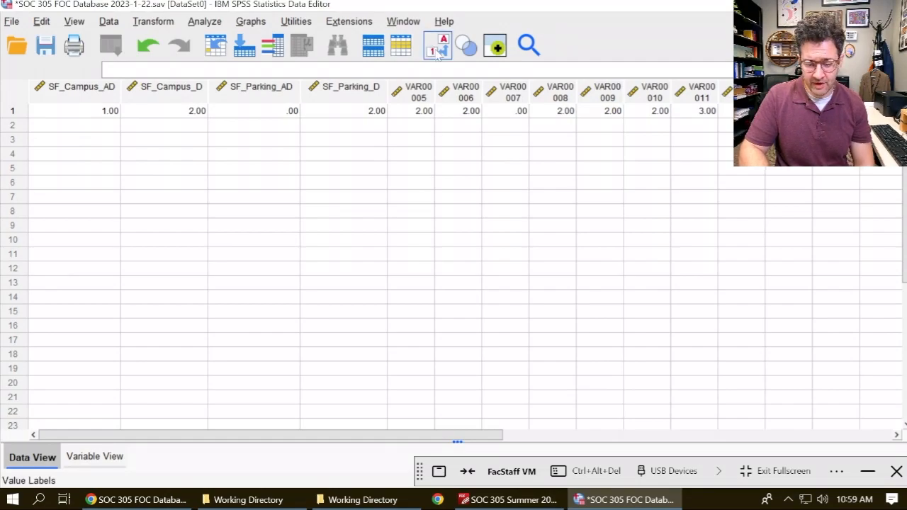
Toggle value labels to confirm columns read Agree, Strongly Agree or Neutral, then return to Variable View.
left_click(437, 45)
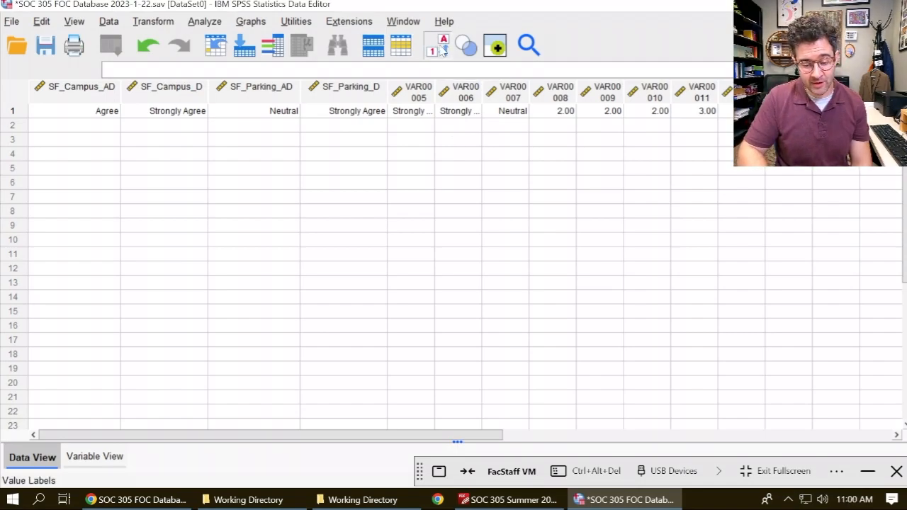
left_click(436, 45)
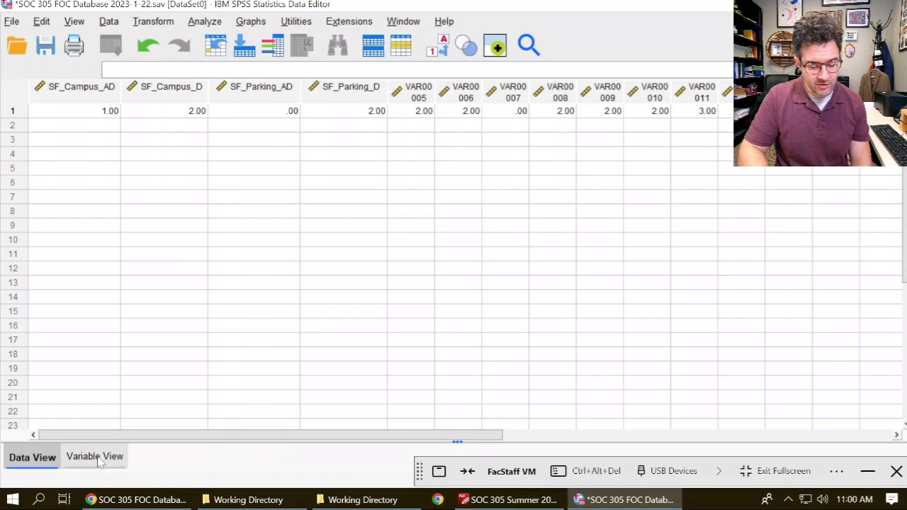
left_click(94, 457)
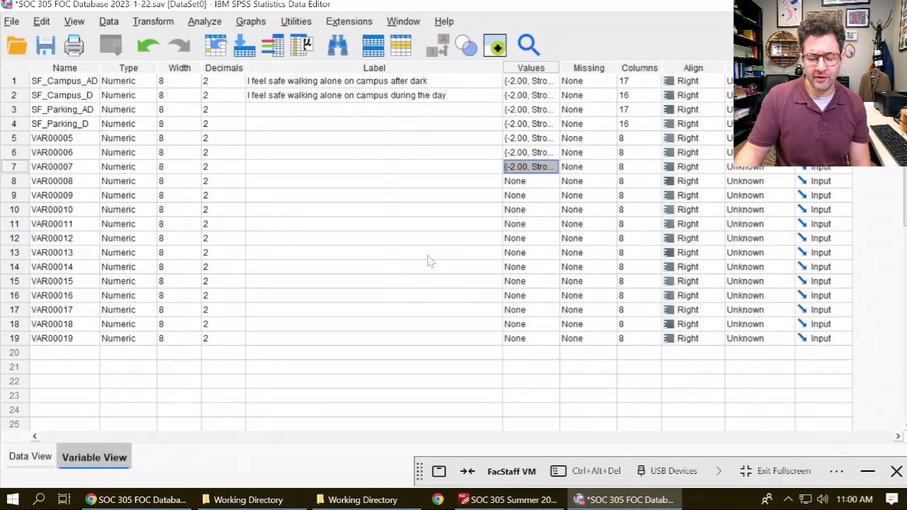
mouse_move(509, 500)
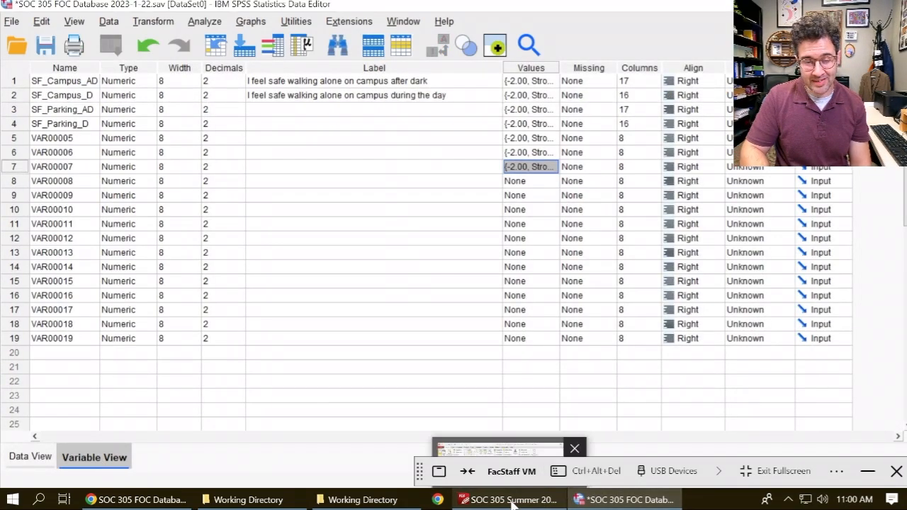
Scroll the survey PDF past the worry items coded 4 to 0 to crime-victim question 3.
left_click(508, 500)
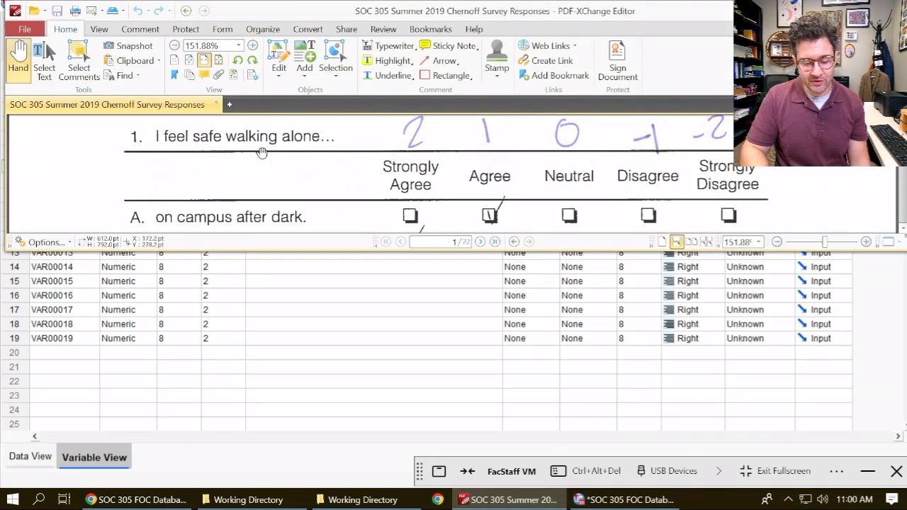
mouse_move(367, 154)
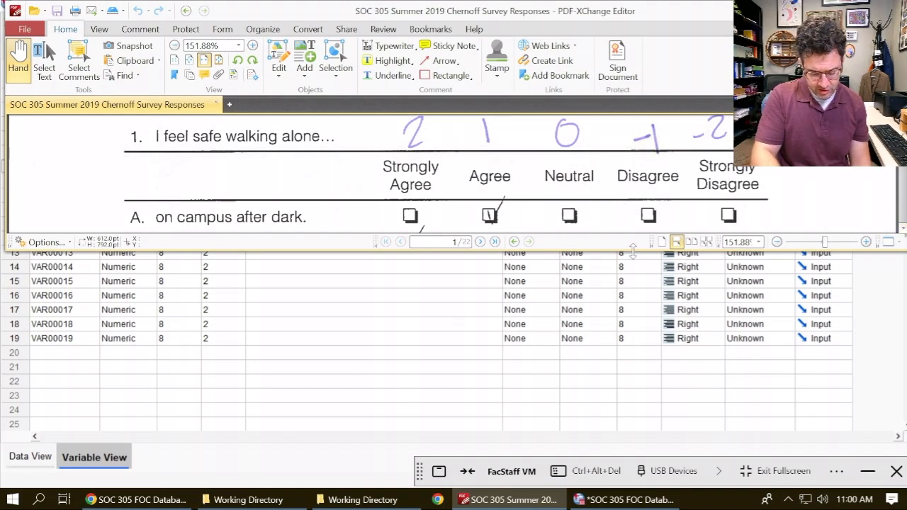
scroll("down", 3)
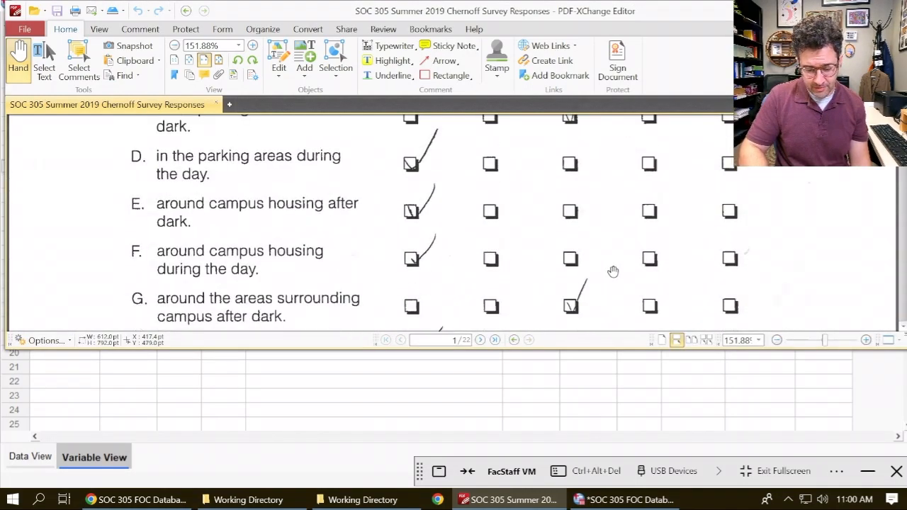
scroll("up", 3)
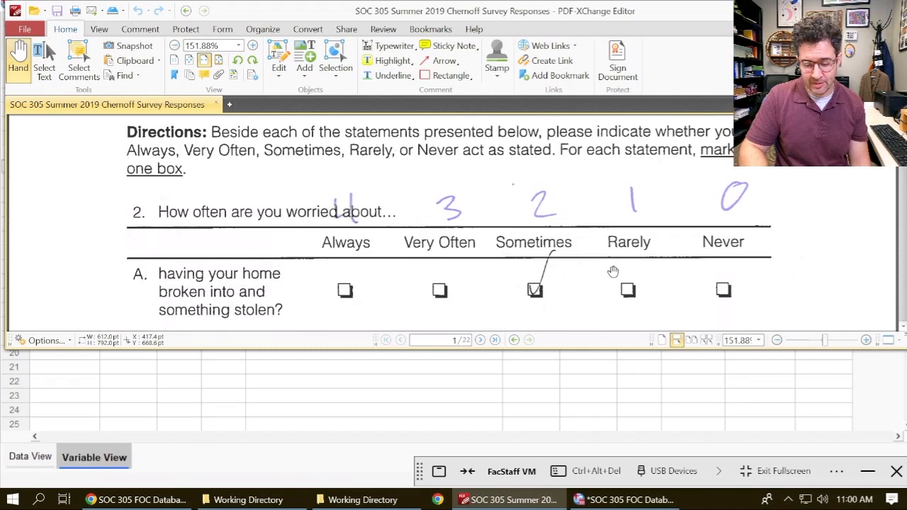
mouse_move(403, 249)
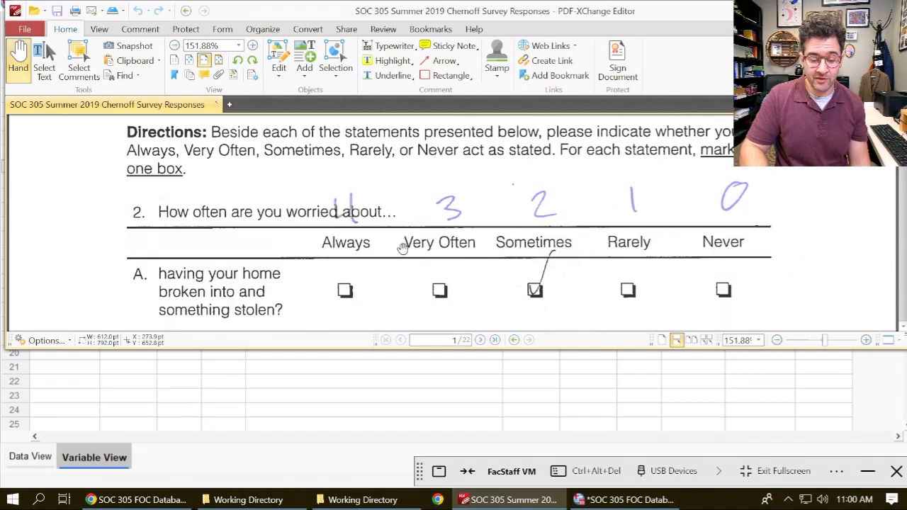
mouse_move(665, 239)
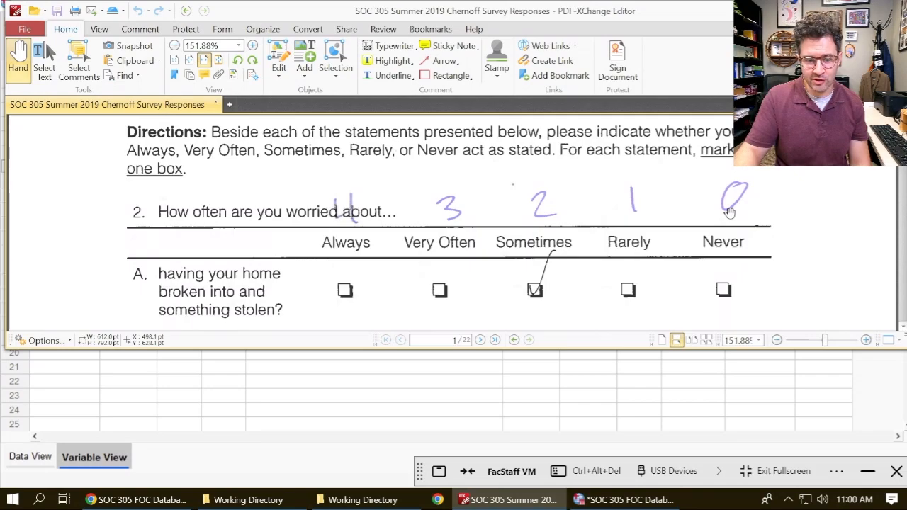
scroll("down", 3)
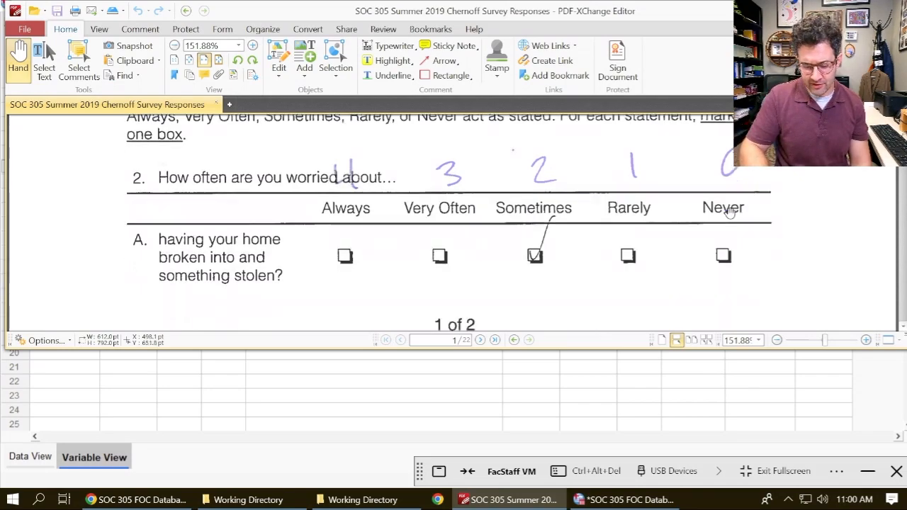
scroll("down", 3)
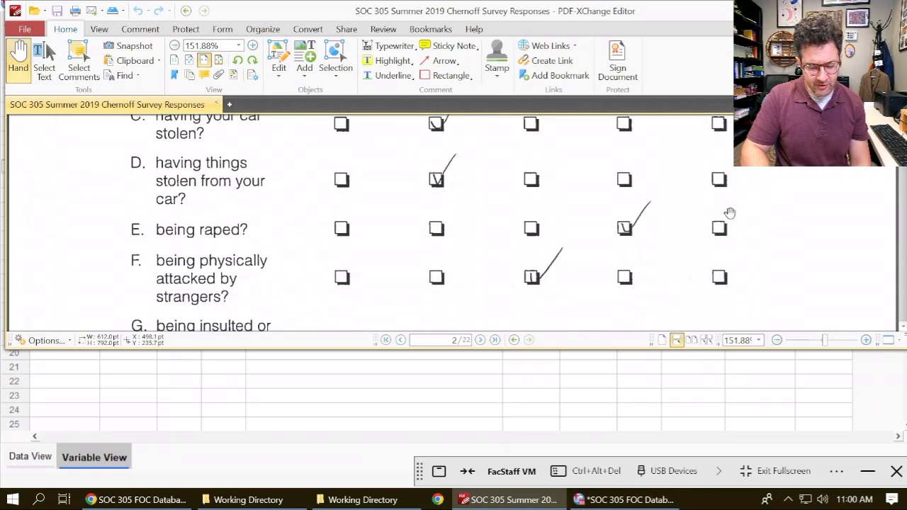
scroll("down", 3)
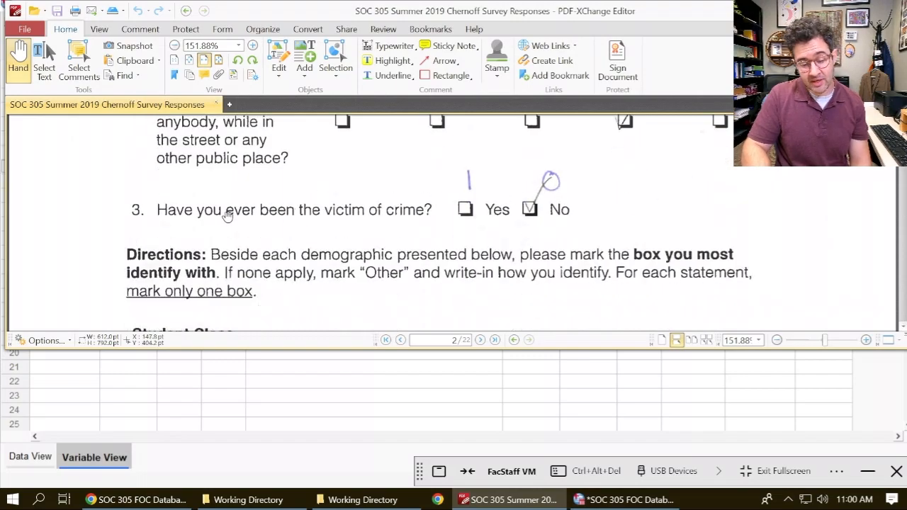
mouse_move(428, 219)
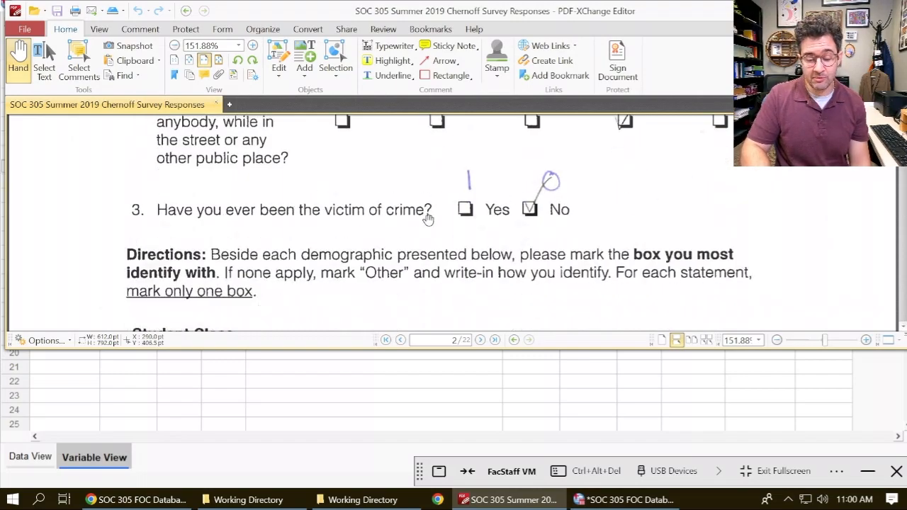